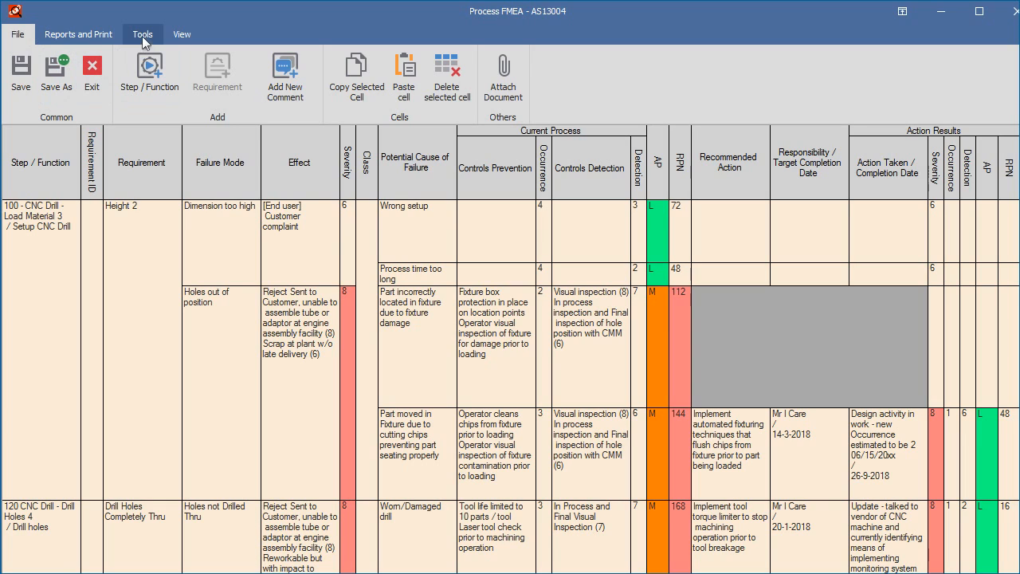
- Bring up the Add/Delete Adoptions manager for process FMEA AS13004 from the Tools tools
{"action": "left_click", "coordinate": [144, 33]}
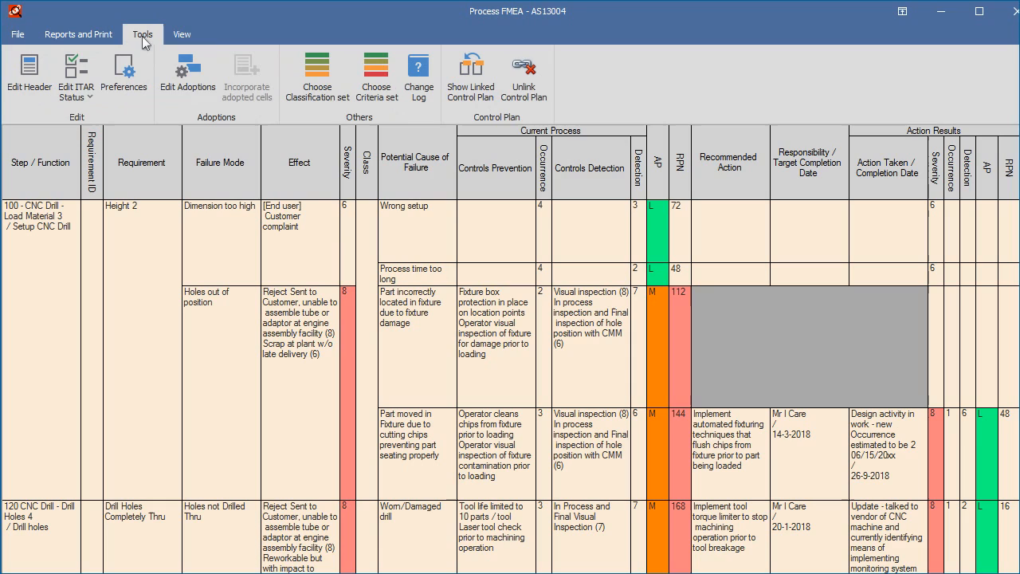
{"action": "left_click", "coordinate": [186, 77]}
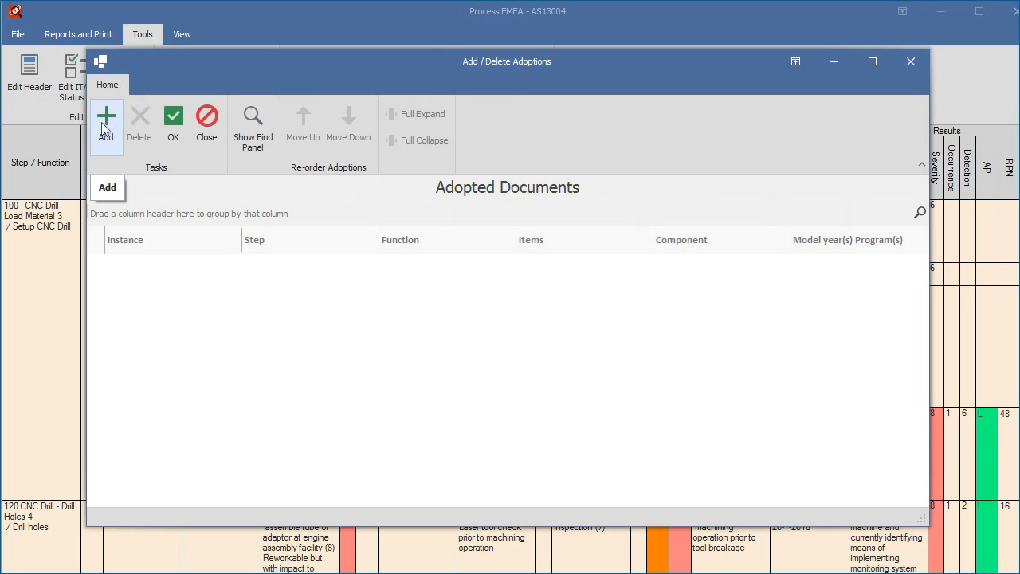
- Begin adding a new adopted document, choosing the Grinding reference FMEA as step 090
{"action": "left_click", "coordinate": [105, 125]}
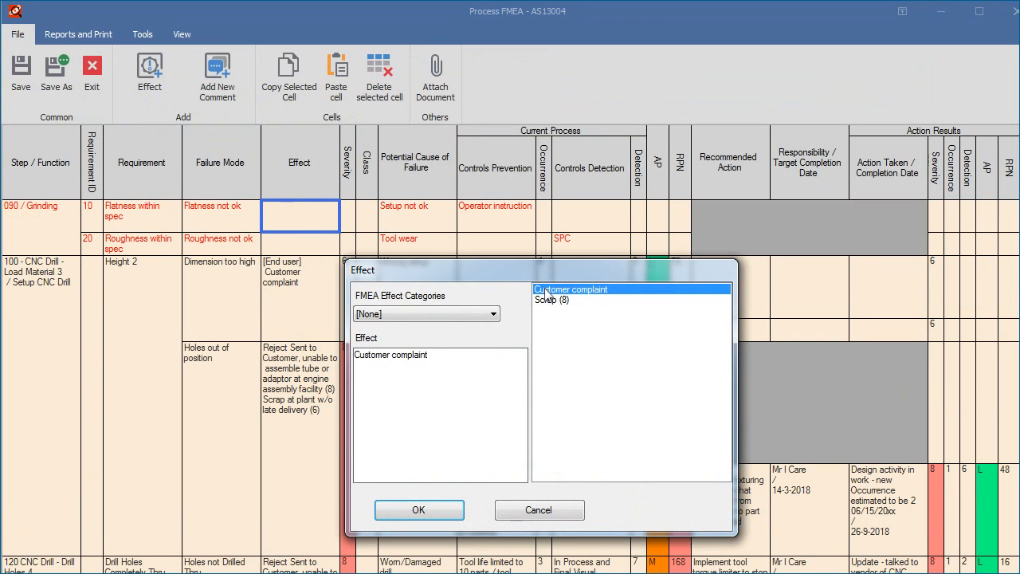
- Confirm Customer complaint as the flatness effect and Wrong tool as an added potential cause
{"action": "left_click", "coordinate": [417, 510]}
{"action": "type", "text": "Wrong tool"}
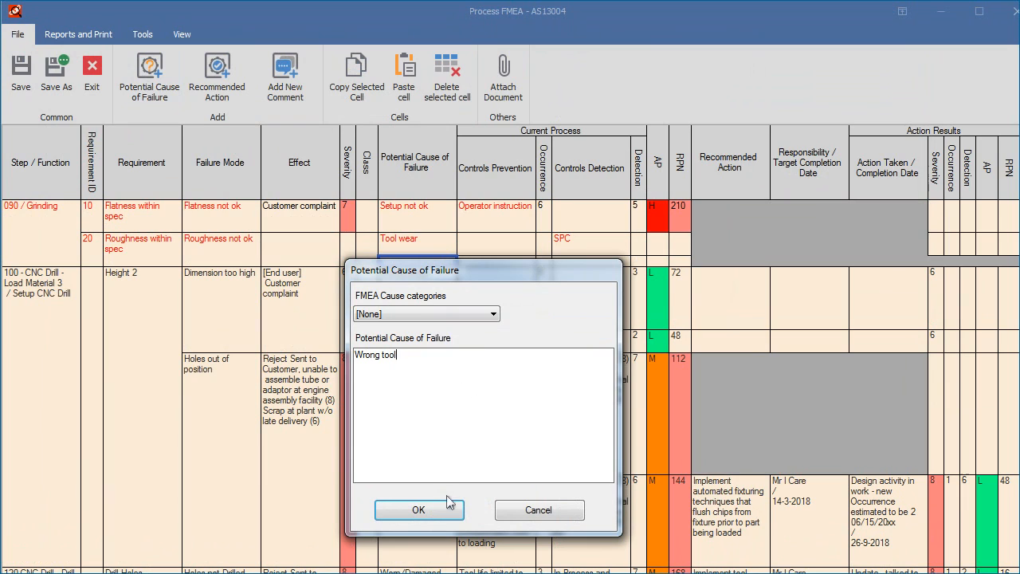
{"action": "left_click", "coordinate": [417, 511]}
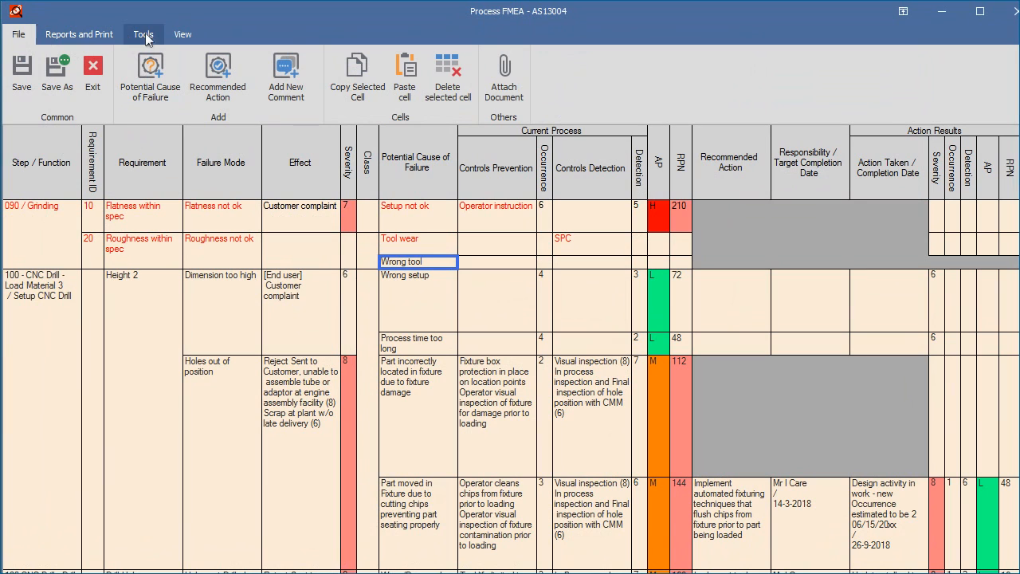
- Incorporate the adopted Grinding cells into AS13004 so they become ordinary editable cells
{"action": "left_click", "coordinate": [144, 35]}
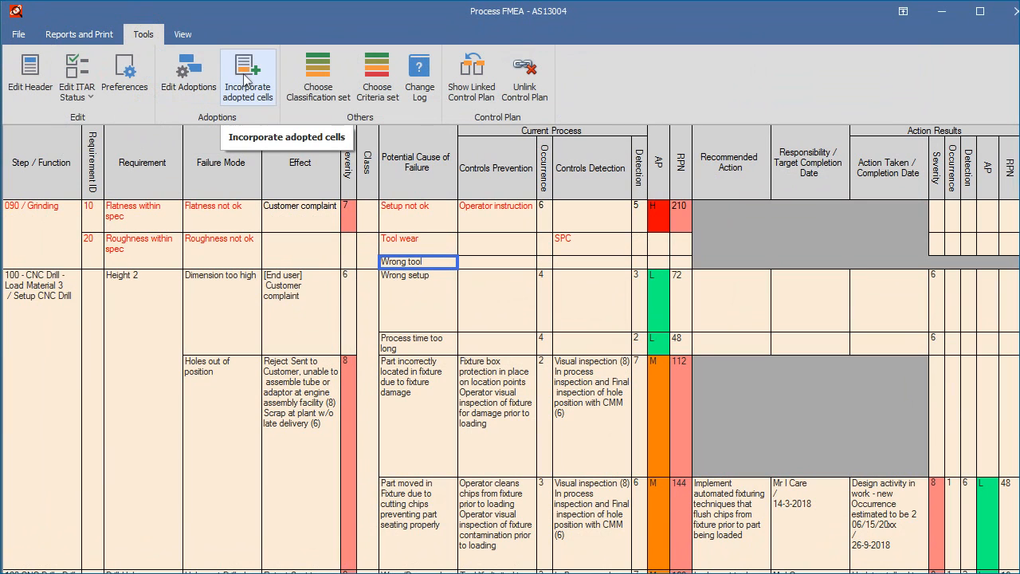
{"action": "left_click", "coordinate": [249, 77]}
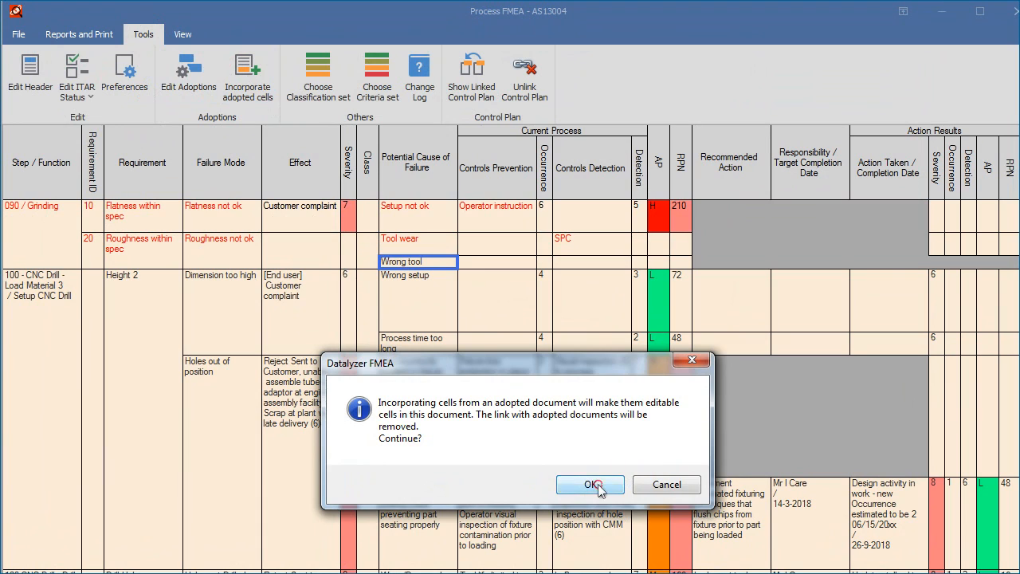
{"action": "left_click", "coordinate": [590, 485]}
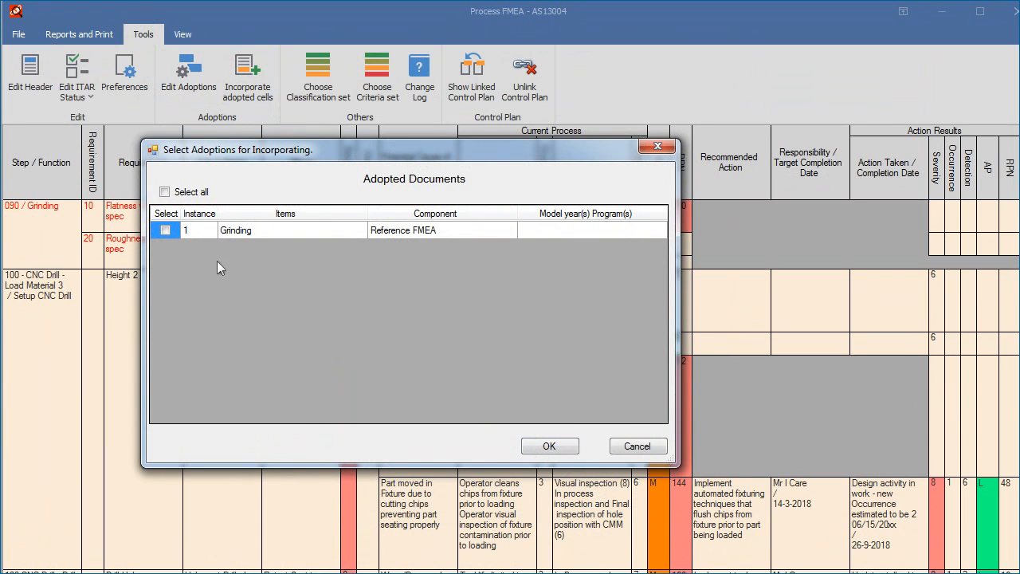
{"action": "left_click", "coordinate": [166, 229]}
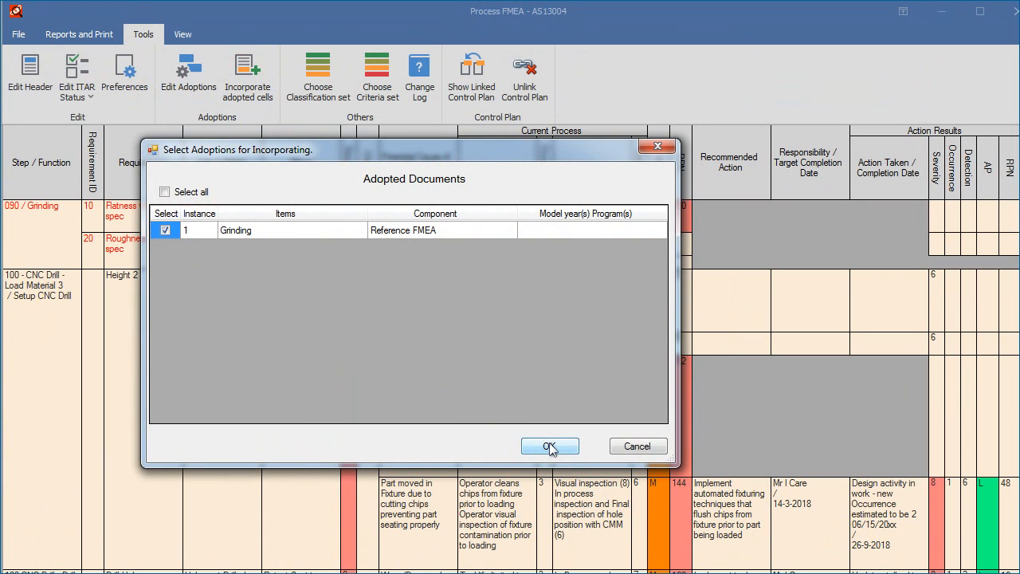
{"action": "left_click", "coordinate": [550, 446]}
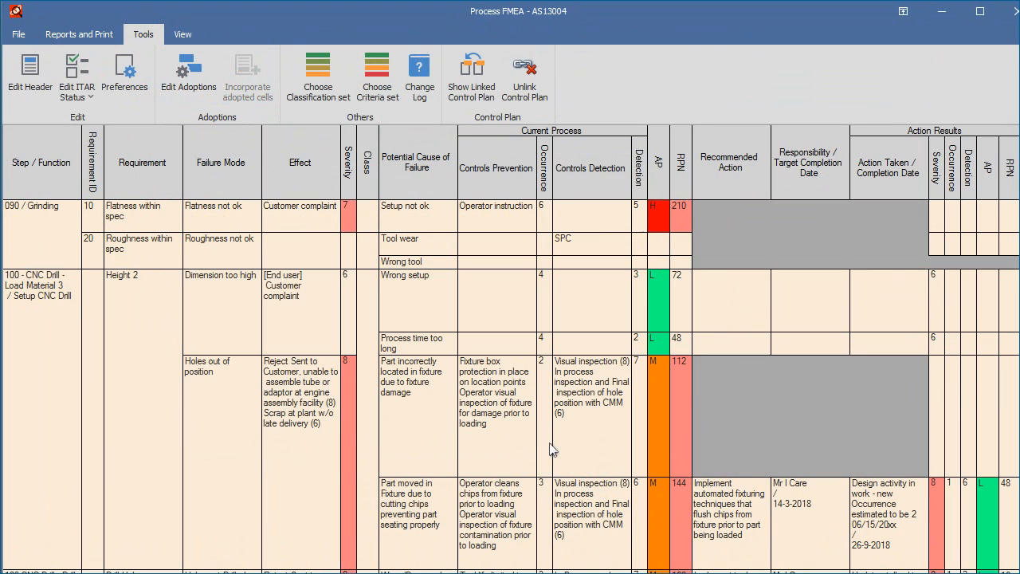
- Save and exit process FMEA AS13004, returning to the main document list
{"action": "left_click", "coordinate": [587, 72]}
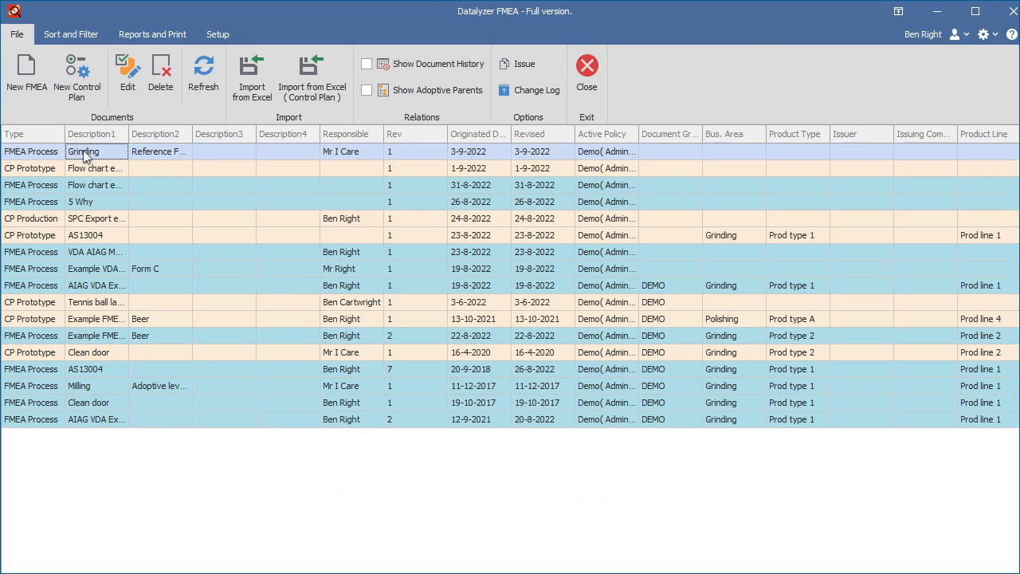
{"action": "right_click", "coordinate": [83, 152]}
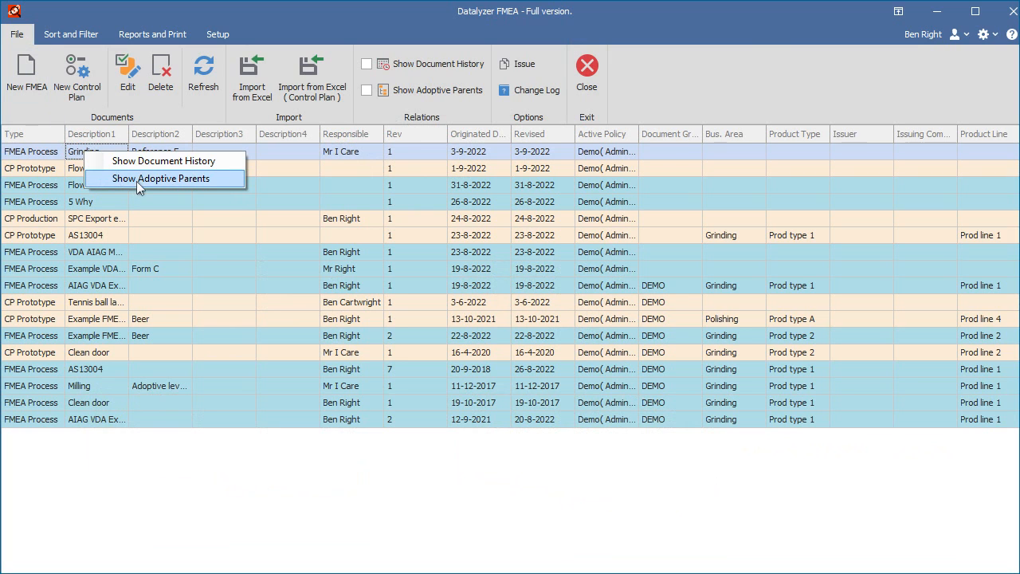
{"action": "left_click", "coordinate": [161, 178]}
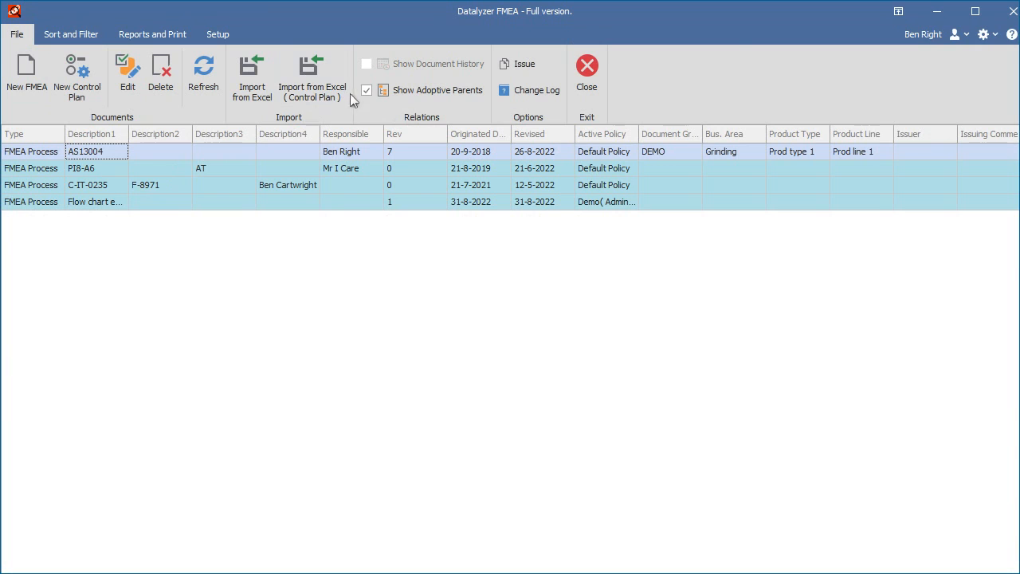
{"action": "left_click", "coordinate": [367, 89]}
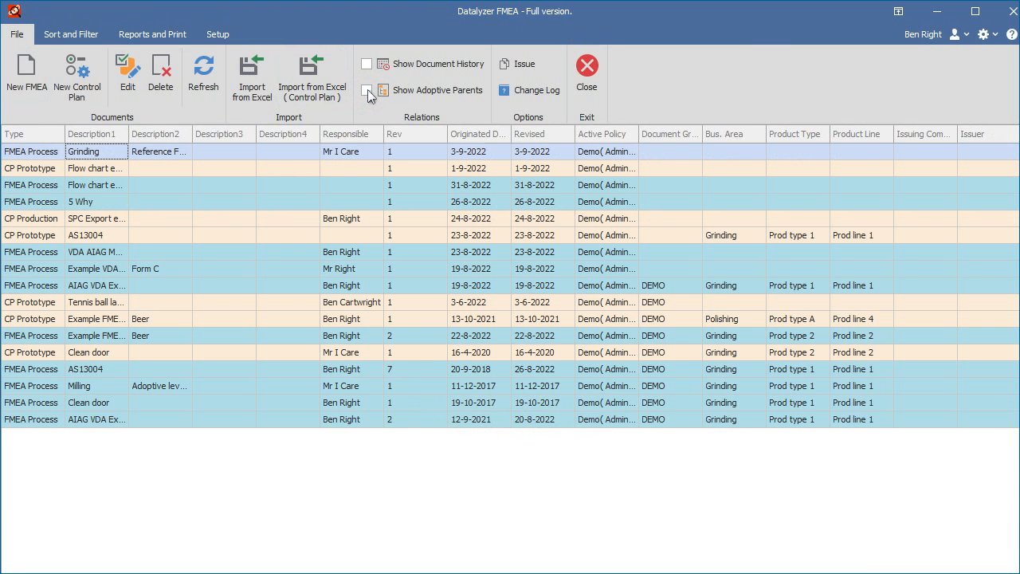